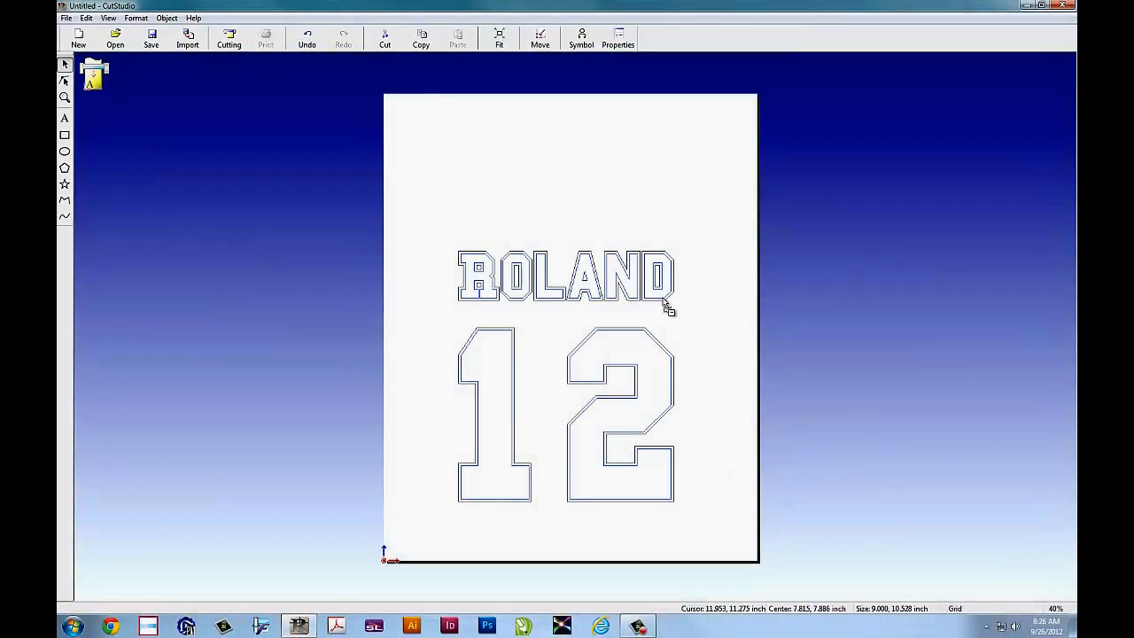
- Select the ROLAND 12 jersey graphic and open its Properties from the context menu
{"action": "right_click", "coordinate": [665, 306]}
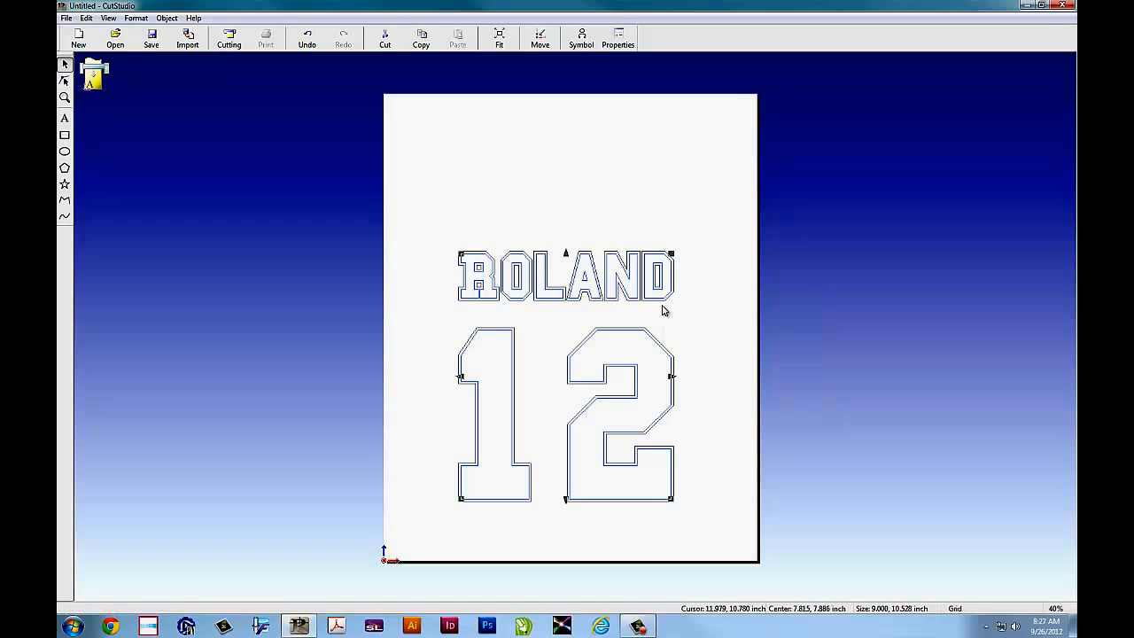
{"action": "left_click", "coordinate": [566, 277]}
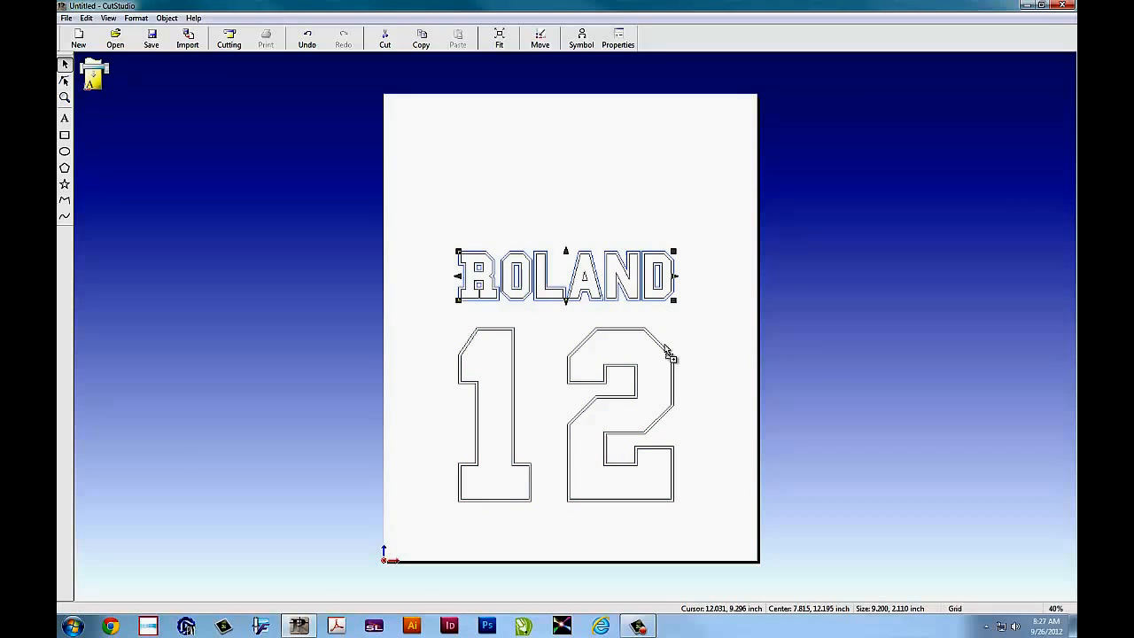
{"action": "right_click", "coordinate": [666, 353]}
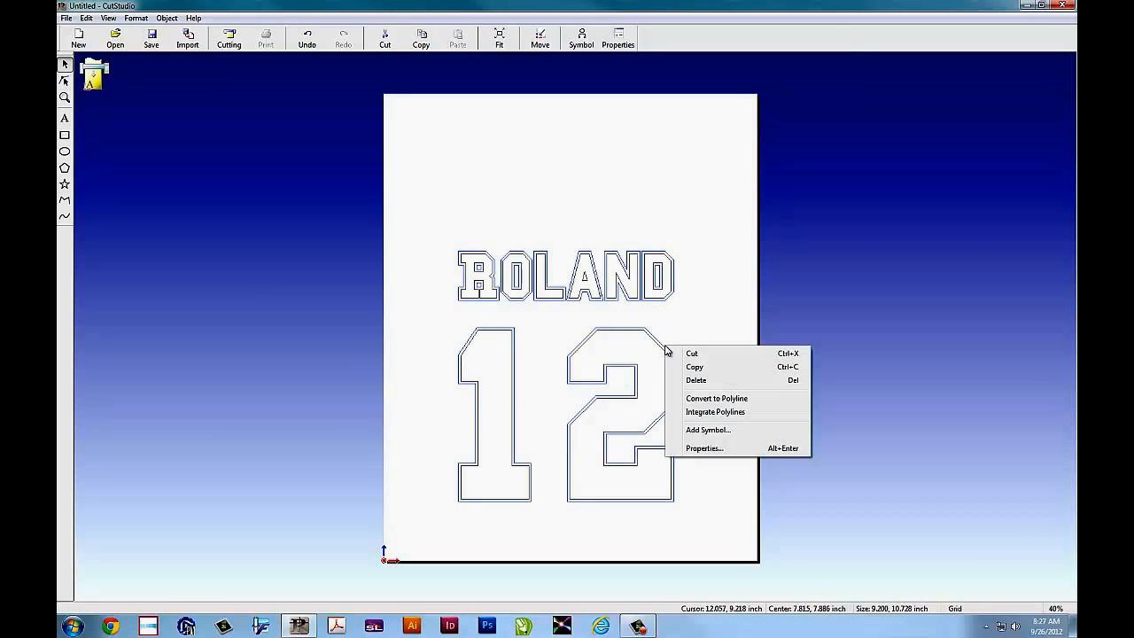
{"action": "left_click", "coordinate": [703, 319]}
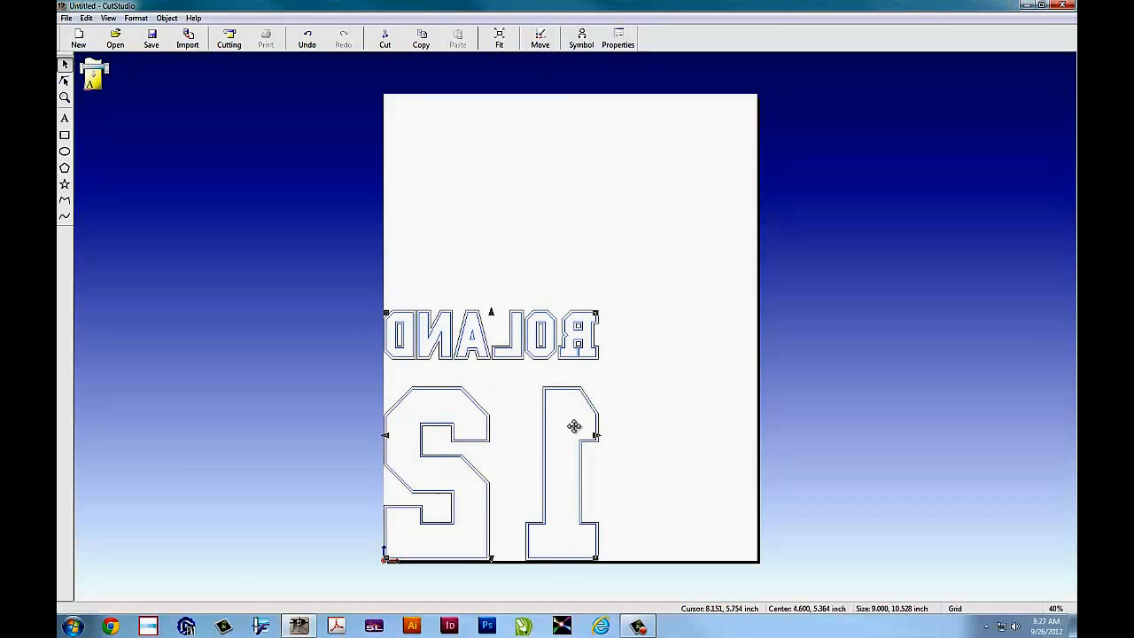
- Drag the mirrored ROLAND 12 graphic off the page to the right
{"action": "left_click_drag", "start_coordinate": [574, 427], "coordinate": [953, 476]}
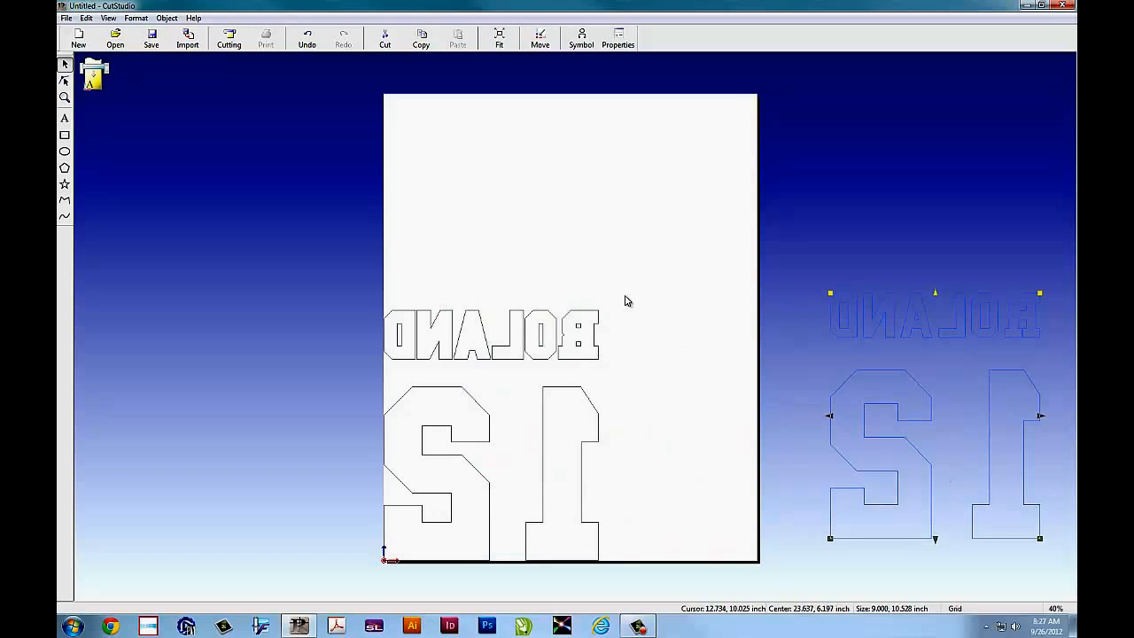
- Undo the stray move and open the Cutting settings for the Roland GX-24
{"action": "left_click", "coordinate": [229, 38]}
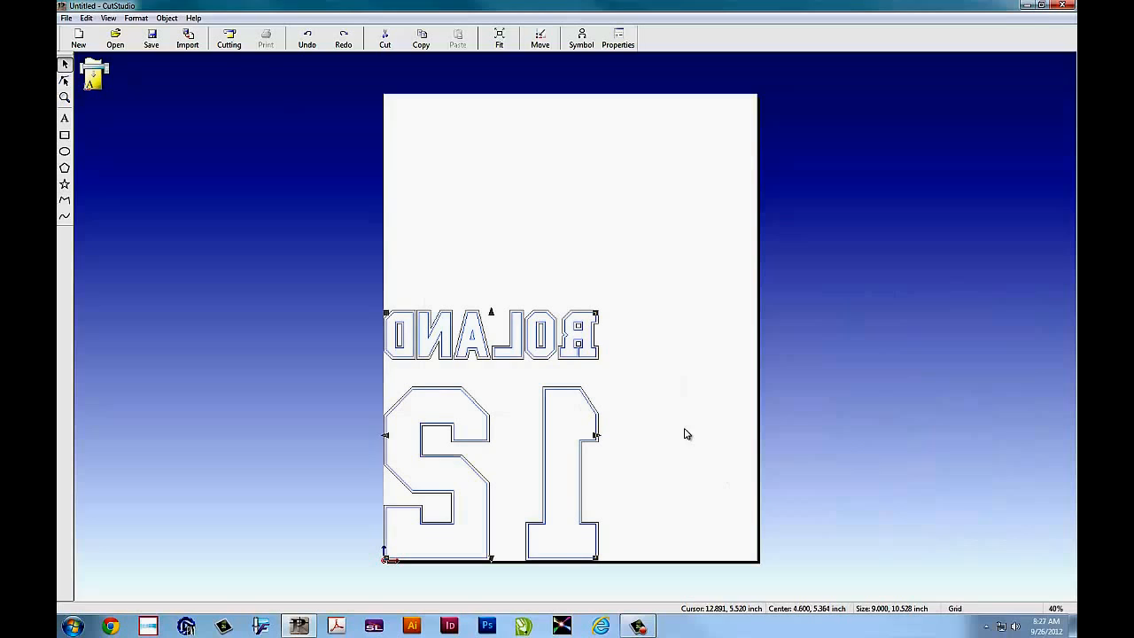
{"action": "mouse_move", "coordinate": [304, 259]}
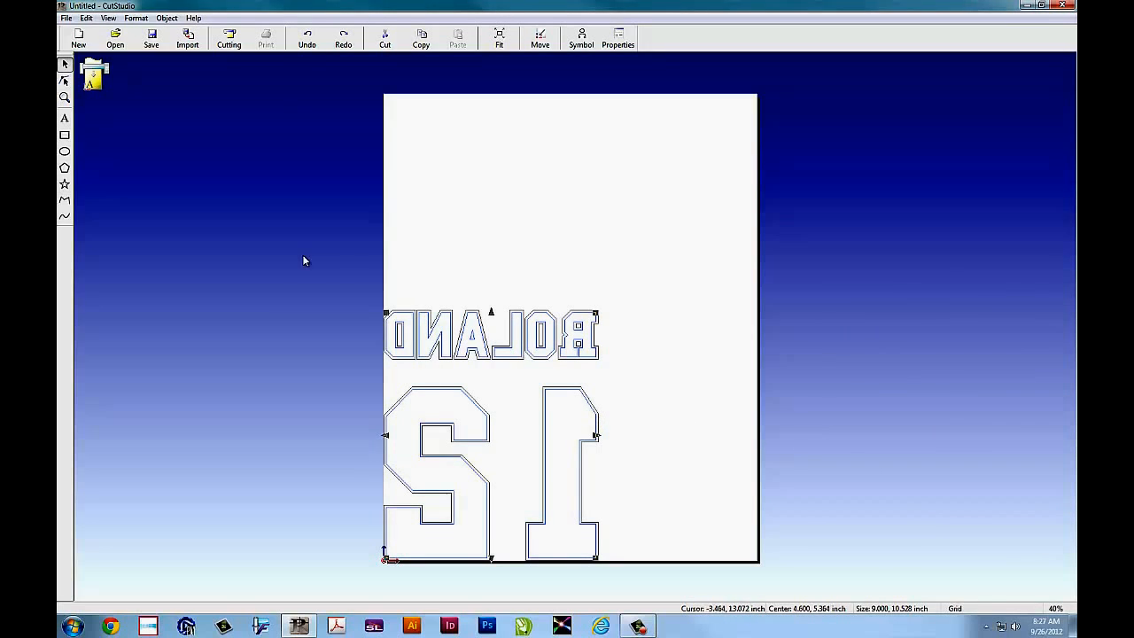
{"action": "left_click", "coordinate": [229, 37]}
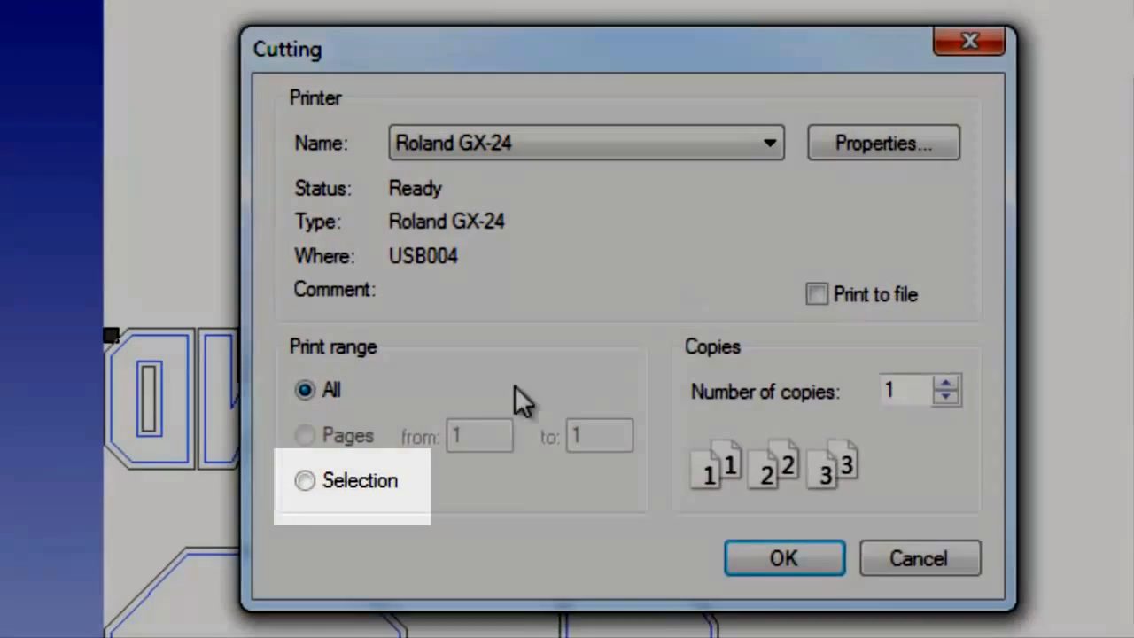
- Set the cutting range to Selection only, then cancel without cutting
{"action": "left_click", "coordinate": [304, 480]}
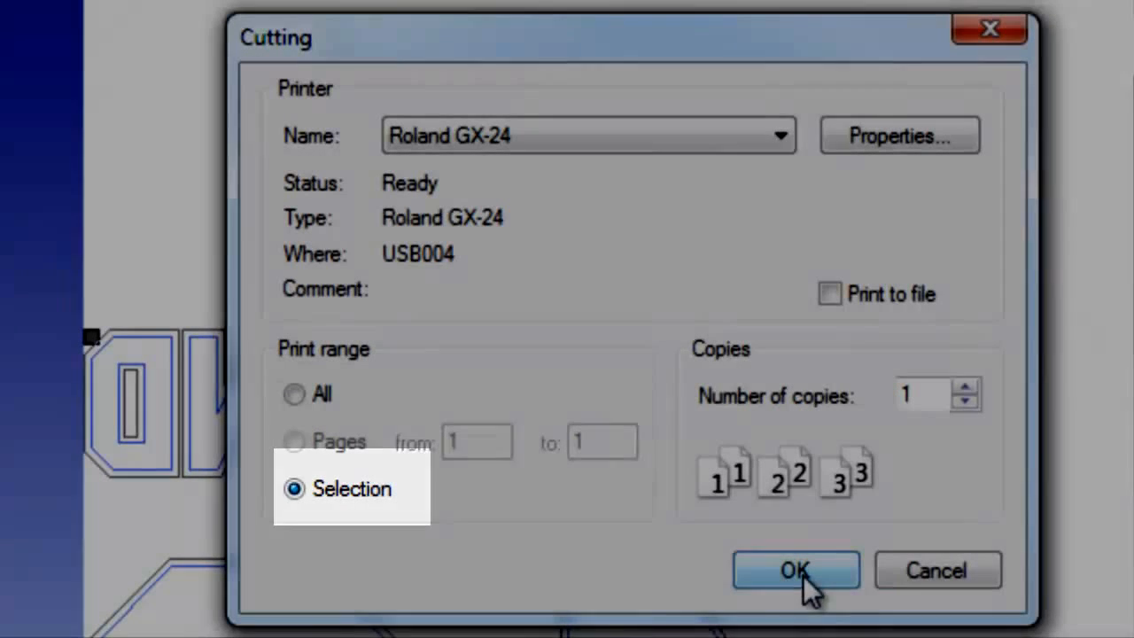
{"action": "left_click", "coordinate": [294, 394]}
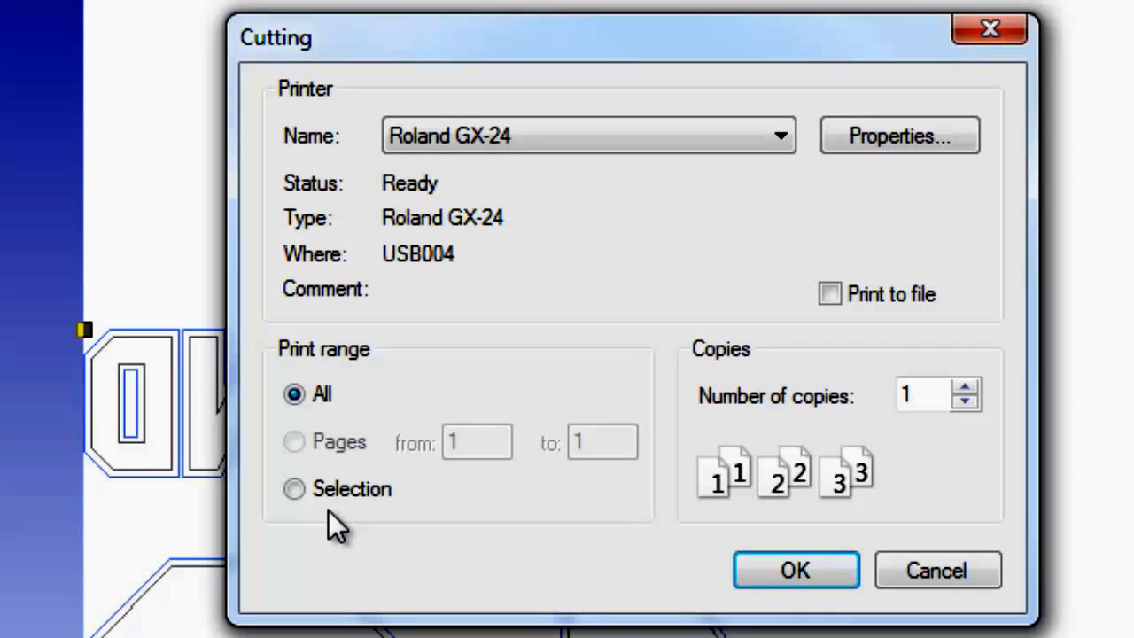
{"action": "left_click", "coordinate": [294, 489]}
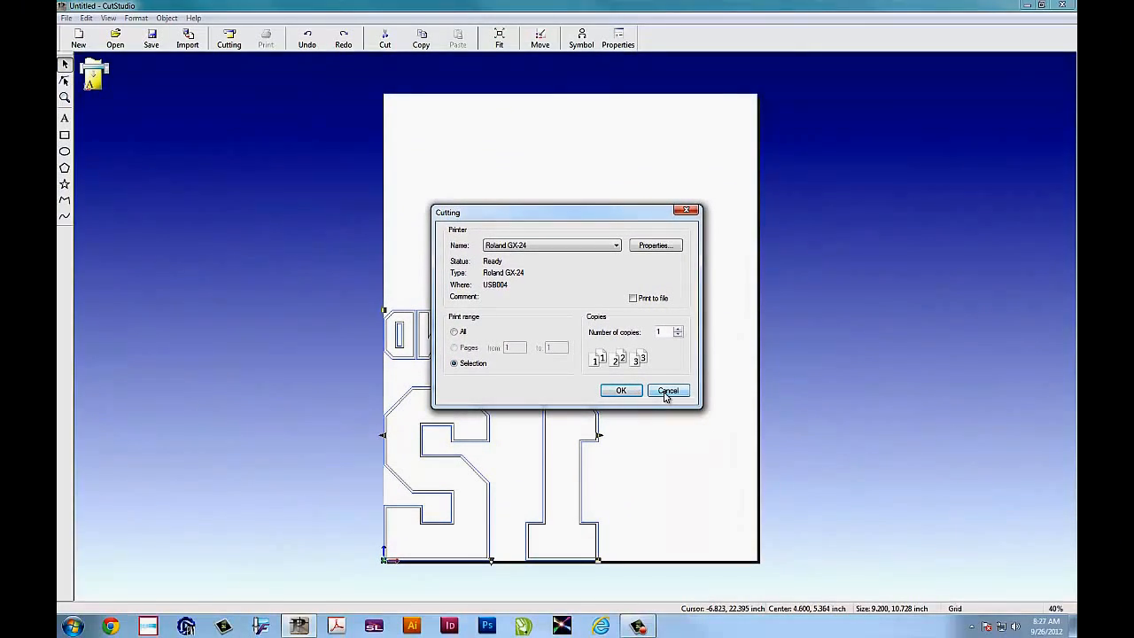
{"action": "left_click", "coordinate": [668, 391]}
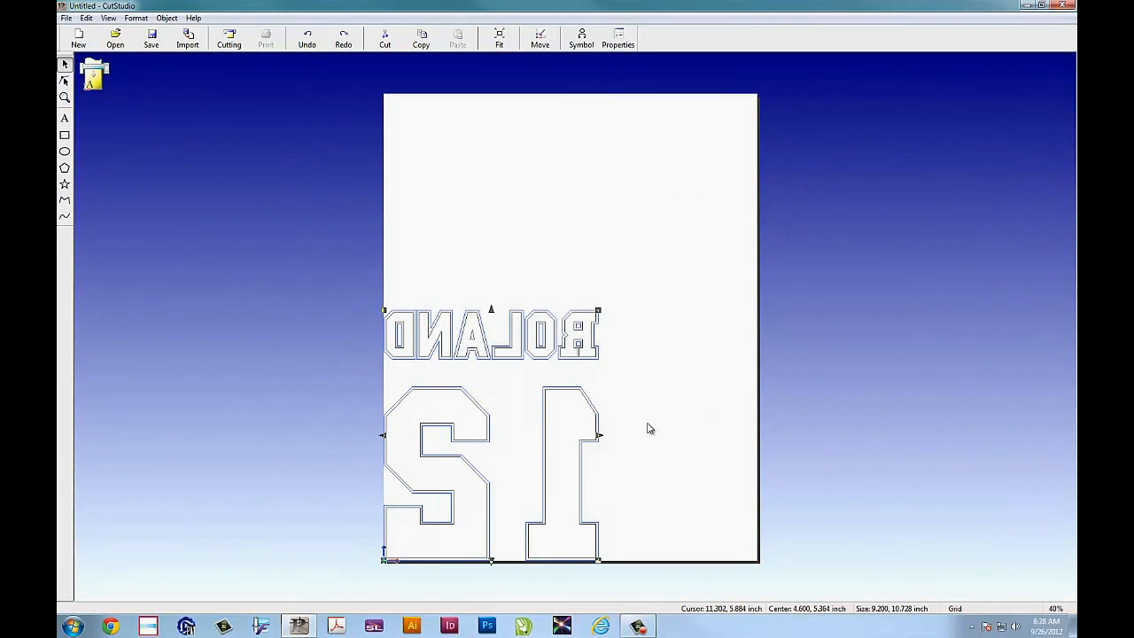